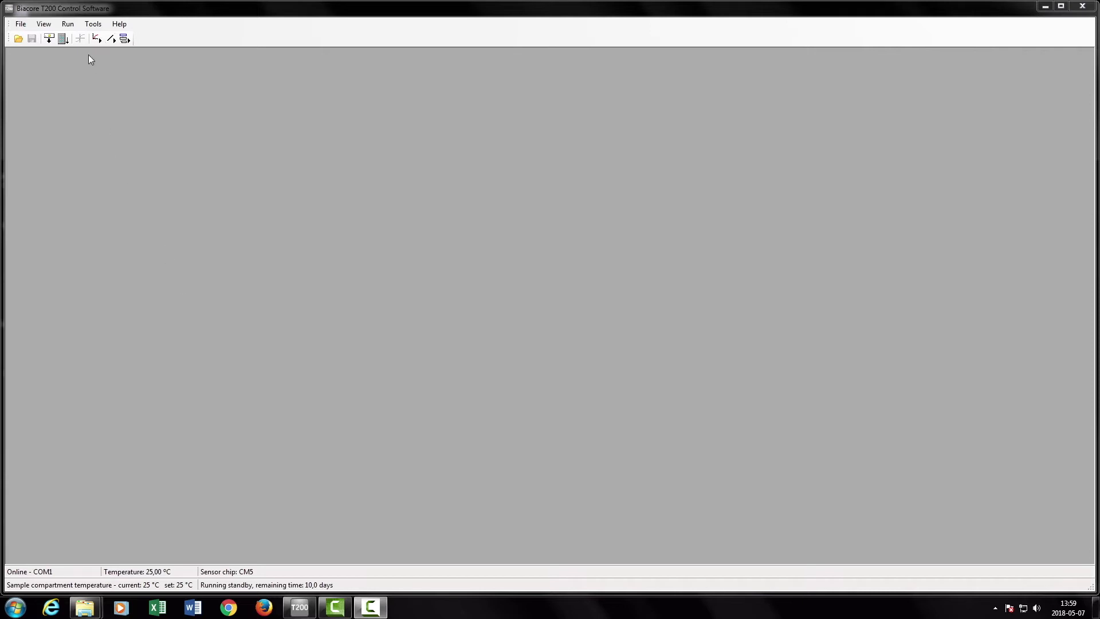
Start System Check from More Tools, keeping the default reagent pump, injection, mix and noise tests
{"action": "left_click", "coordinate": [93, 22]}
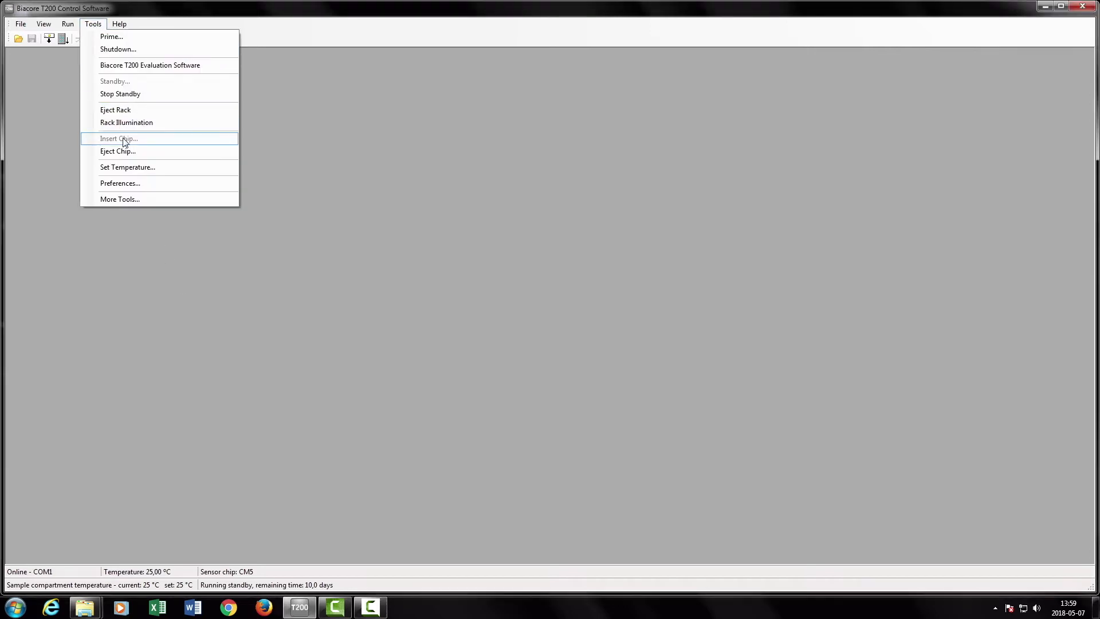
{"action": "left_click", "coordinate": [119, 198]}
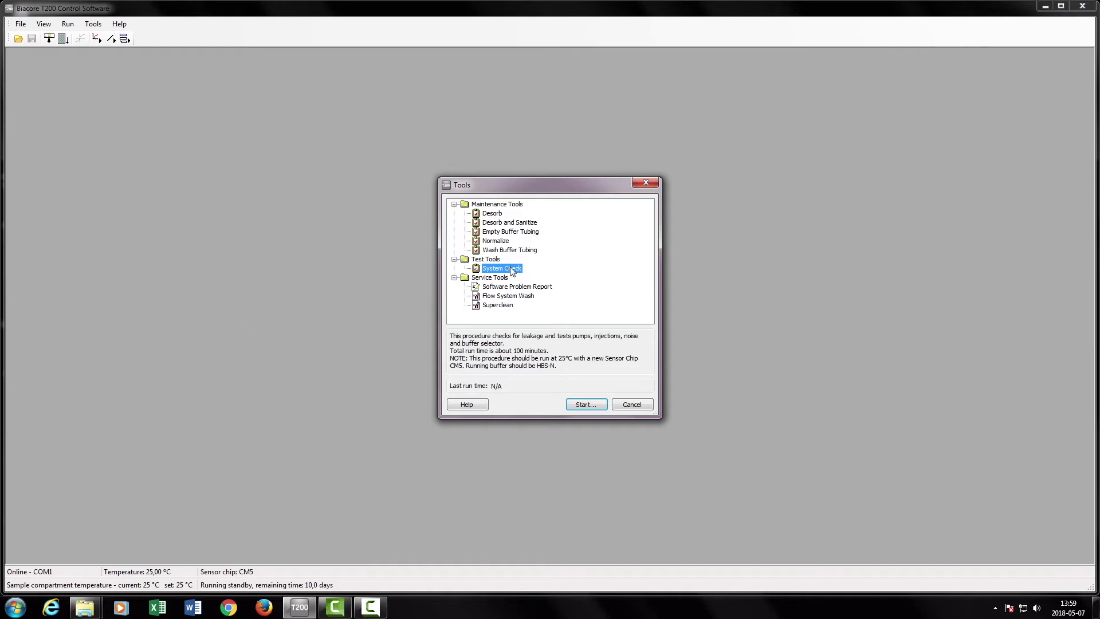
{"action": "left_click", "coordinate": [585, 405]}
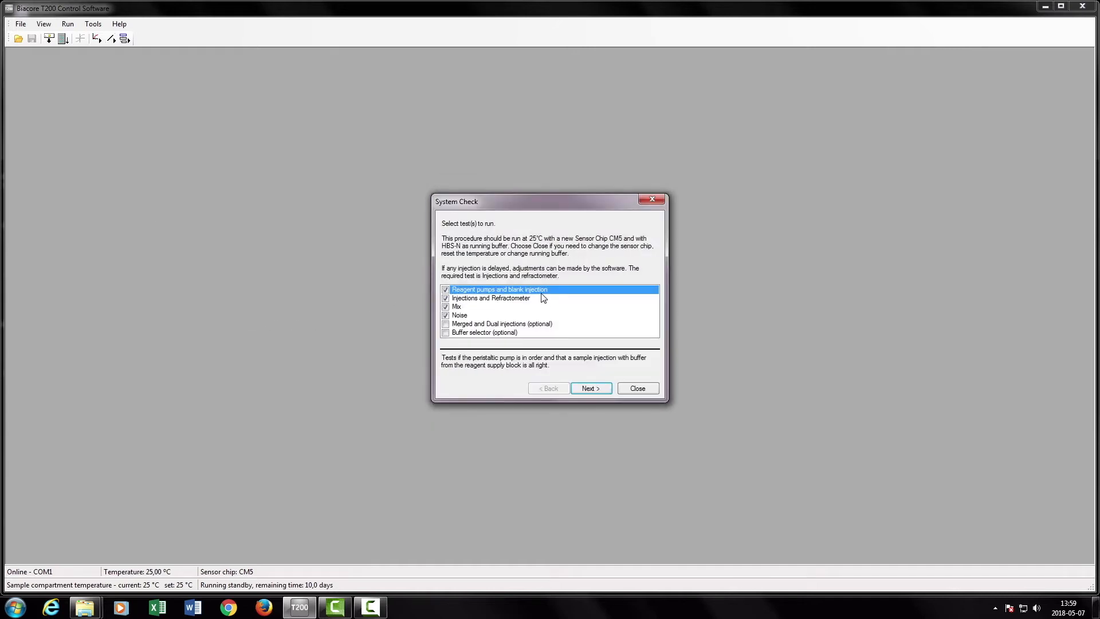
{"action": "mouse_move", "coordinate": [591, 316]}
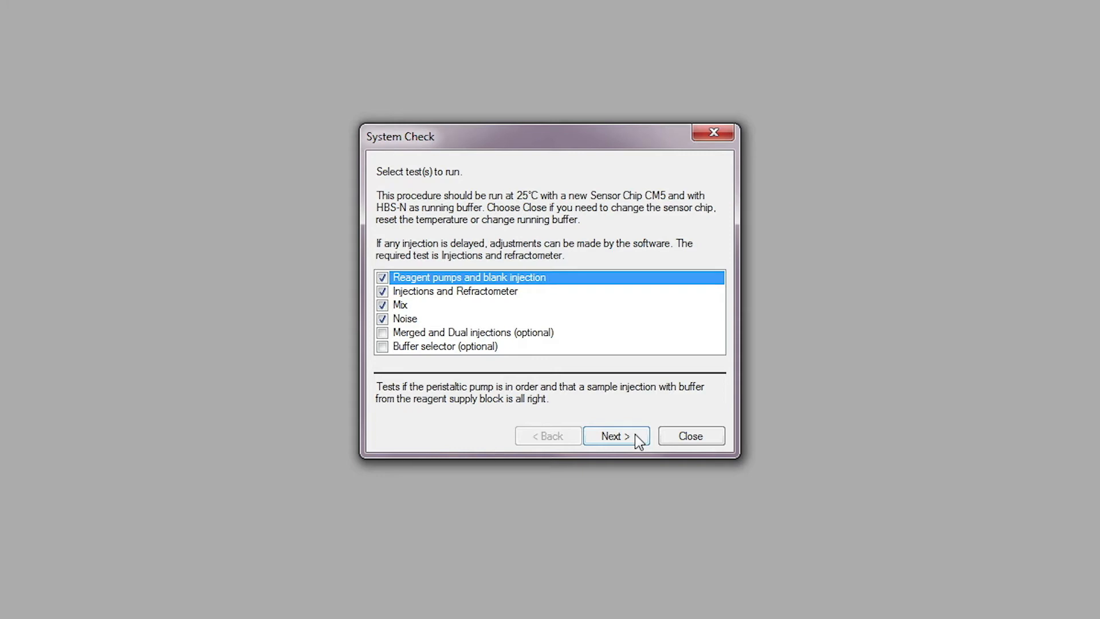
{"action": "left_click", "coordinate": [611, 435]}
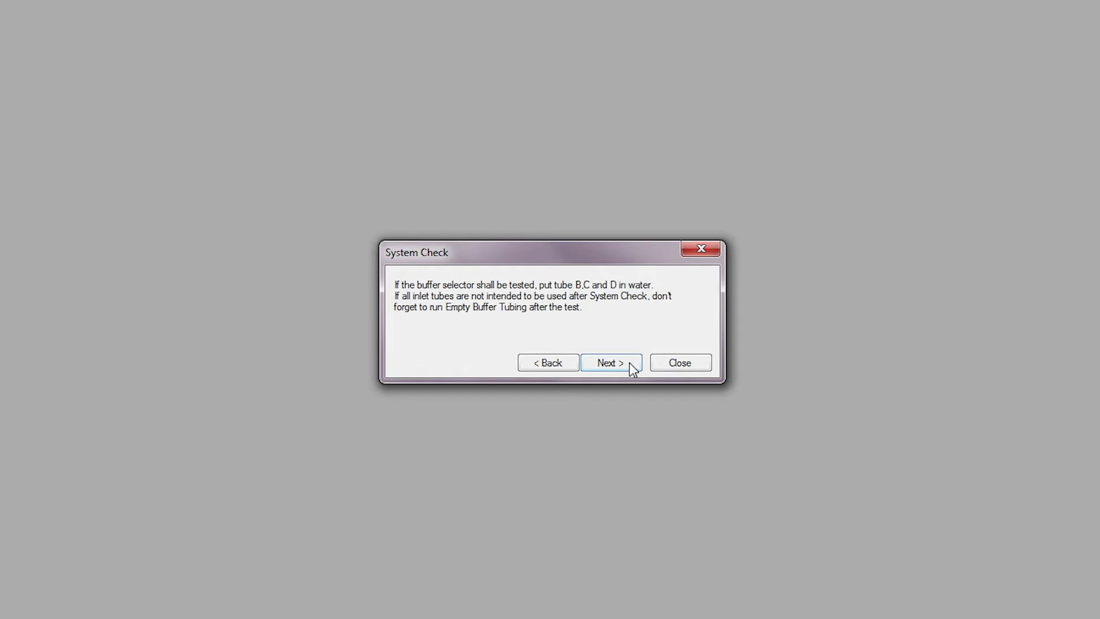
Confirm buffer tubing and rack positions, start the run and save results as 'sys check'
{"action": "left_click", "coordinate": [610, 363]}
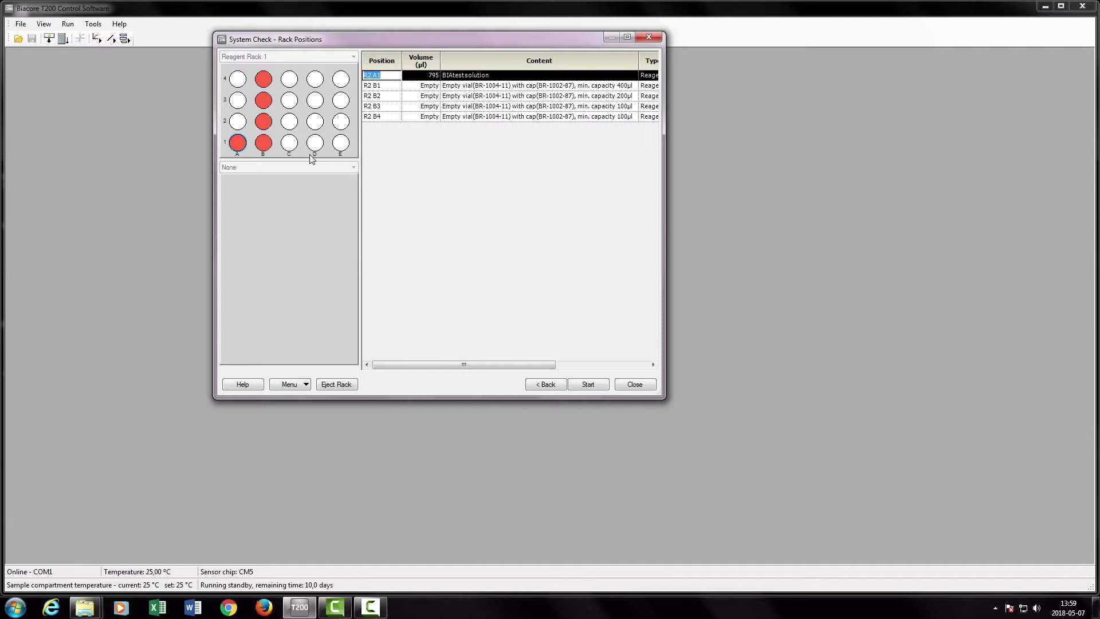
{"action": "mouse_move", "coordinate": [237, 143]}
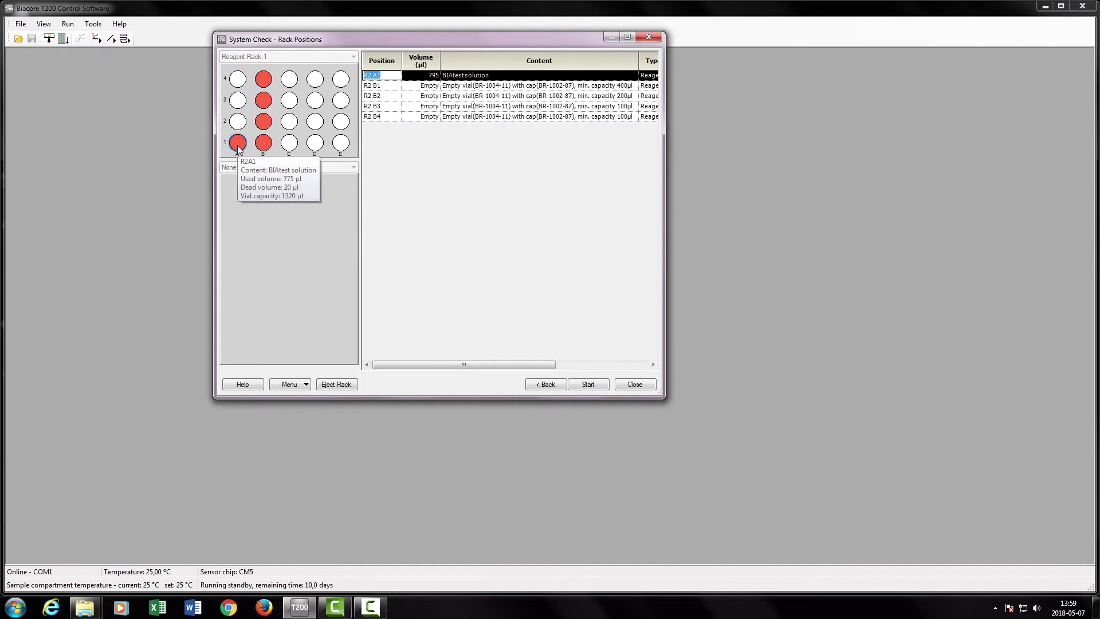
{"action": "mouse_move", "coordinate": [262, 143]}
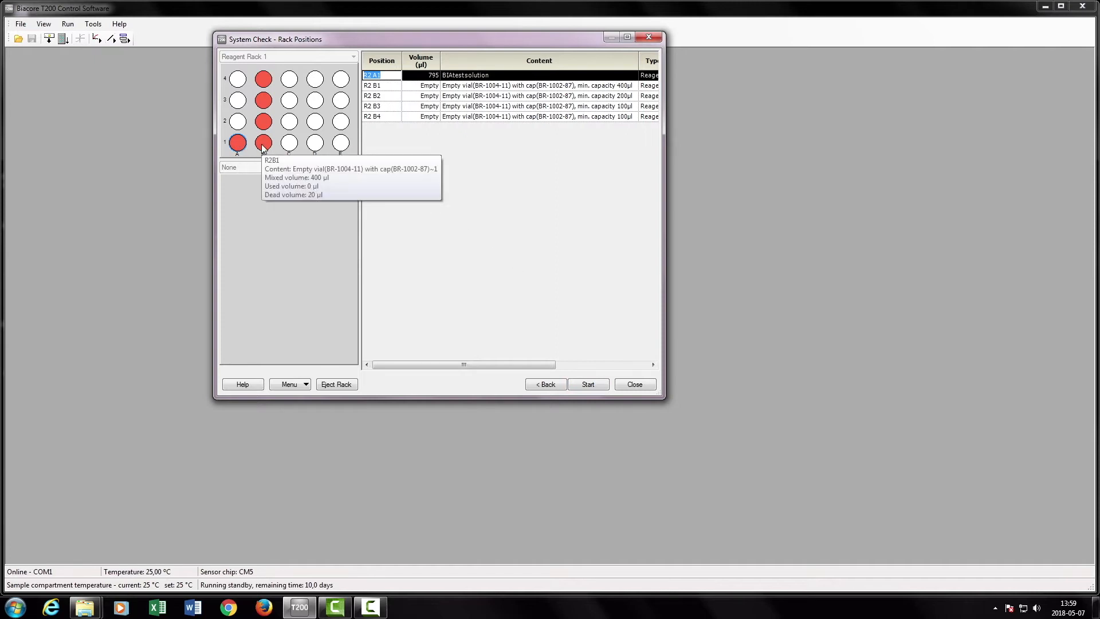
{"action": "left_click", "coordinate": [588, 384]}
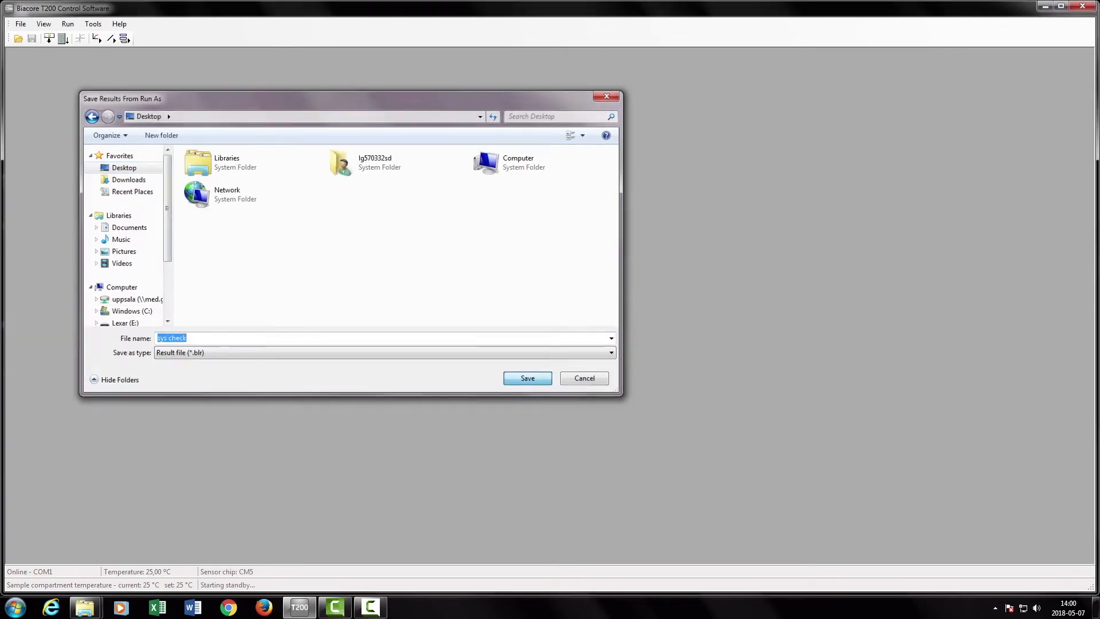
{"action": "left_click", "coordinate": [527, 378]}
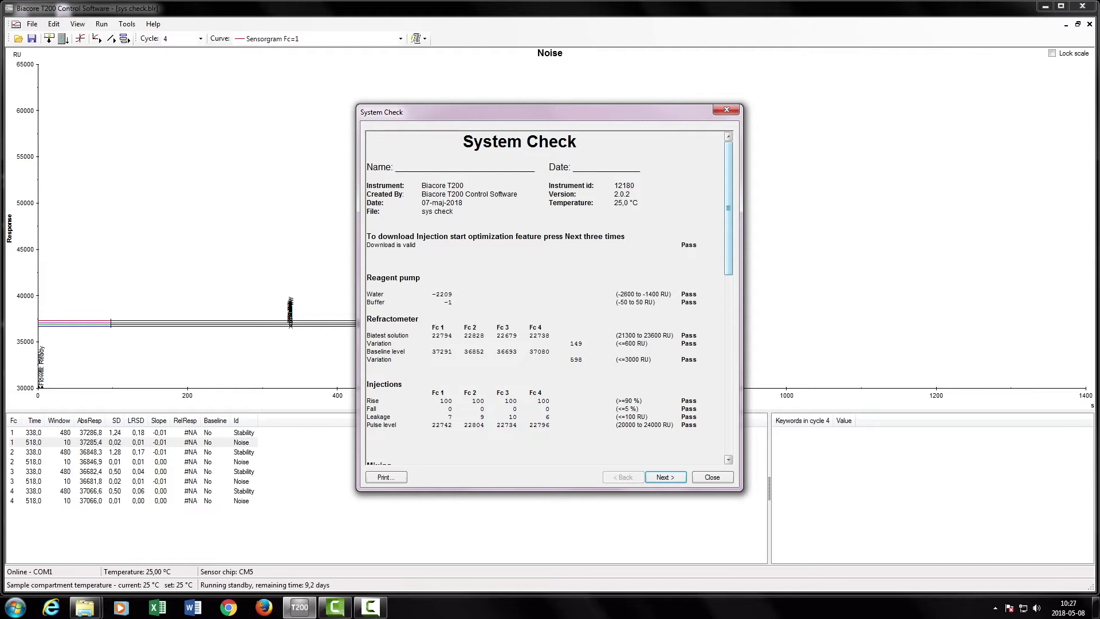
Scroll through the System Check report confirming every result is Pass, then close it
{"action": "scroll", "scroll_direction": "down", "scroll_amount": 3}
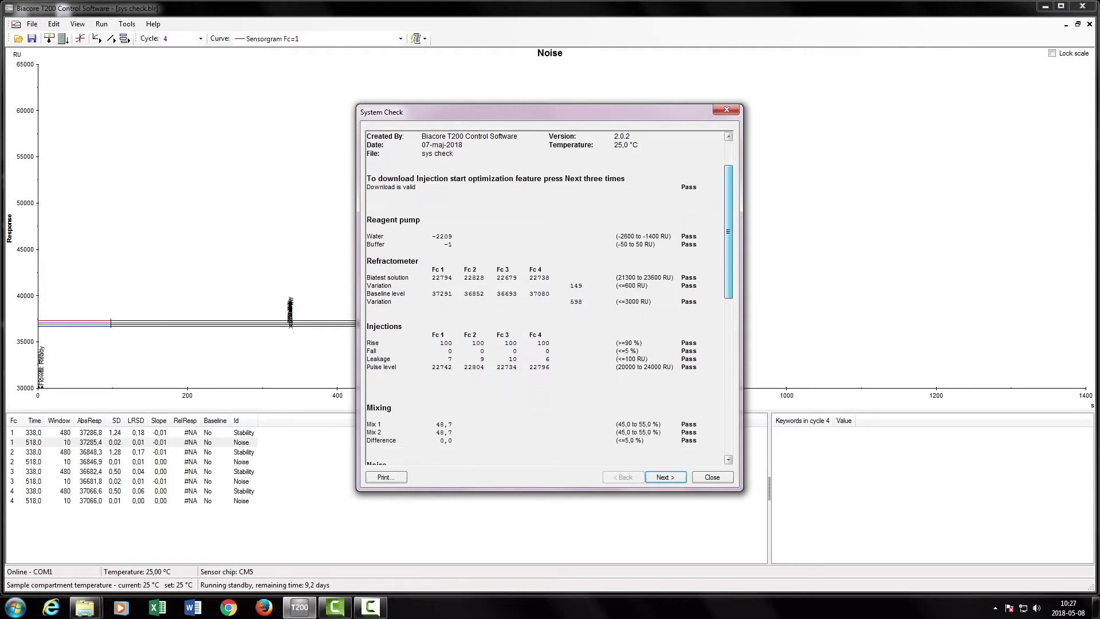
{"action": "scroll", "scroll_direction": "down", "scroll_amount": 3}
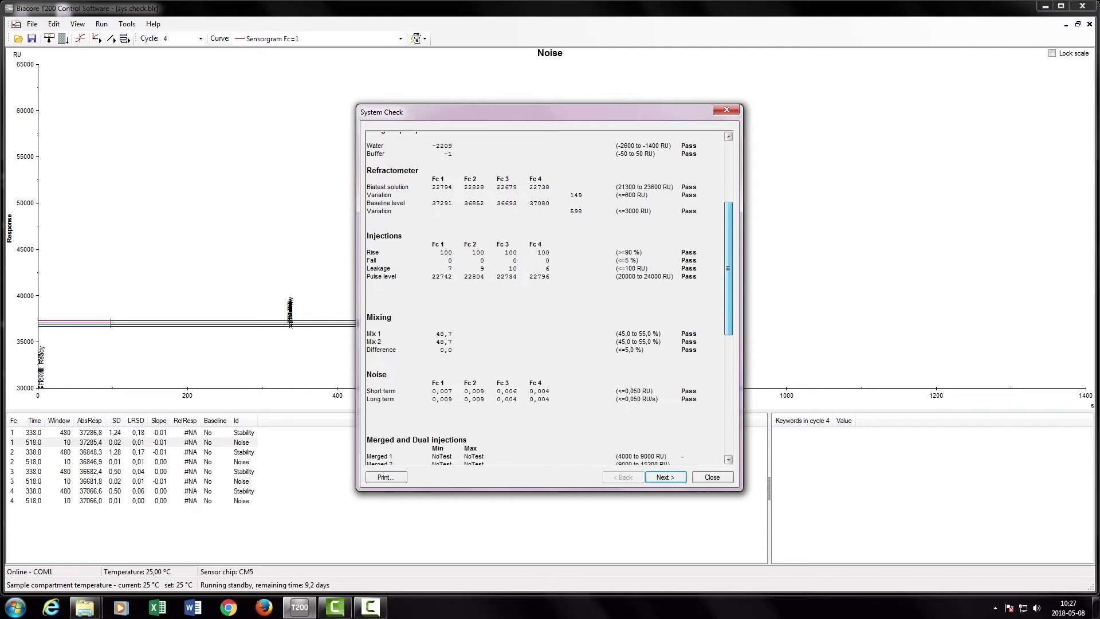
{"action": "scroll", "scroll_direction": "down", "scroll_amount": 3}
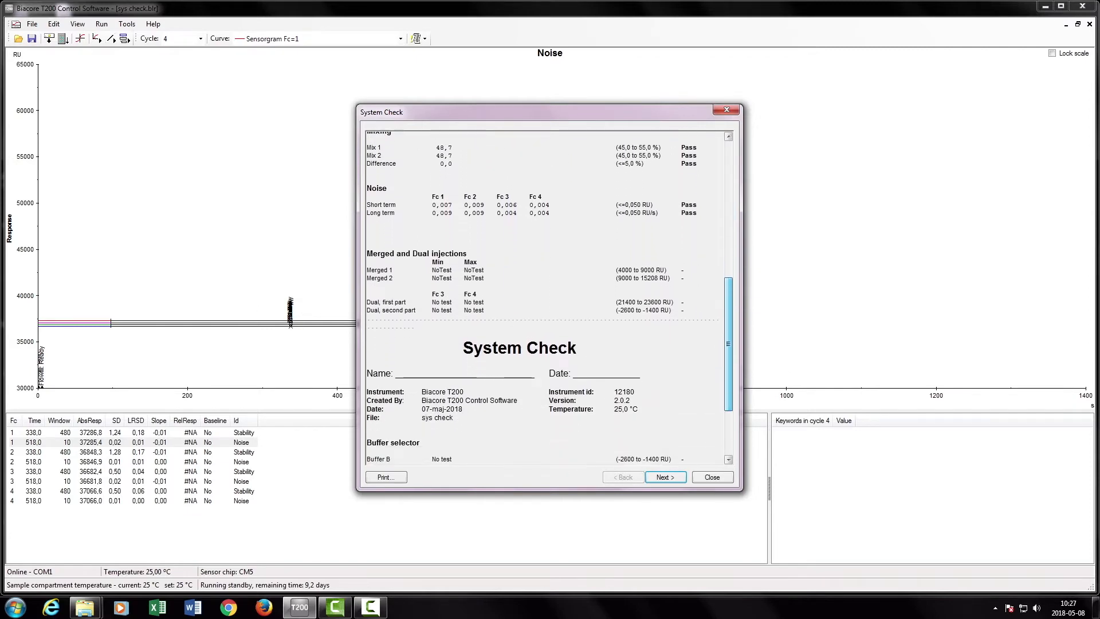
{"action": "scroll", "scroll_direction": "down", "scroll_amount": 3}
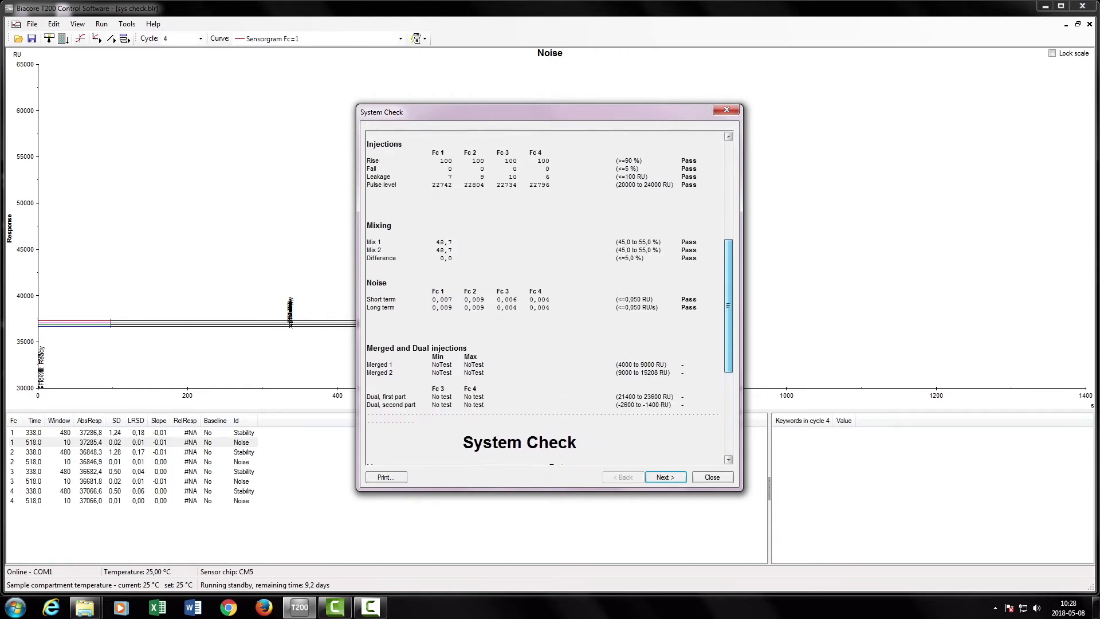
{"action": "left_click", "coordinate": [663, 477]}
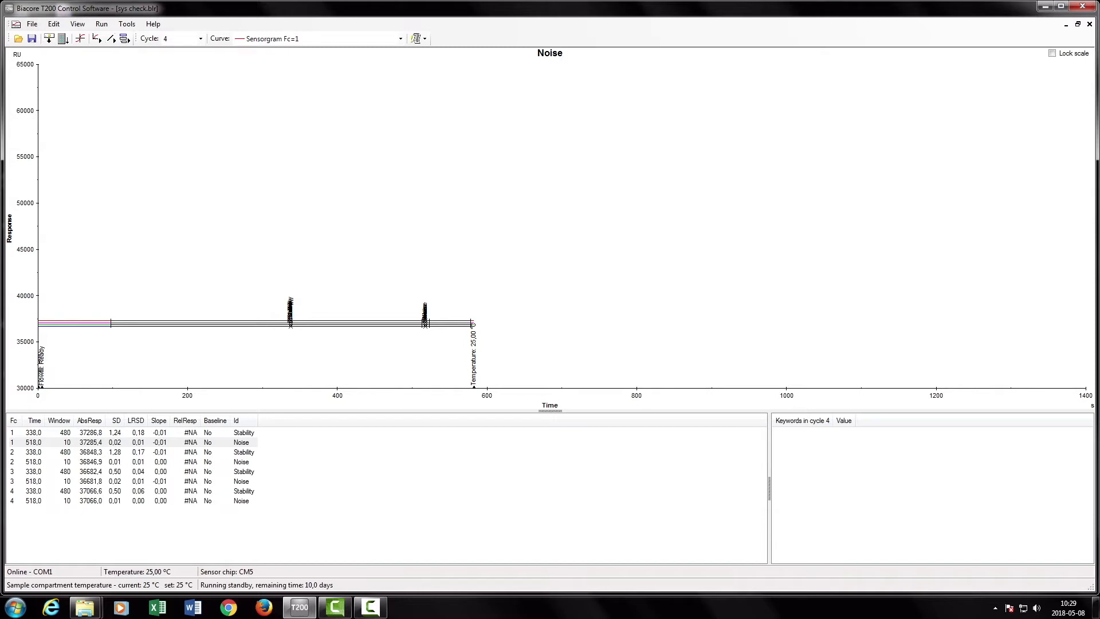
Launch Normalize from More Tools and start it with BIAnormalization solution at R2 F6
{"action": "left_click", "coordinate": [126, 23]}
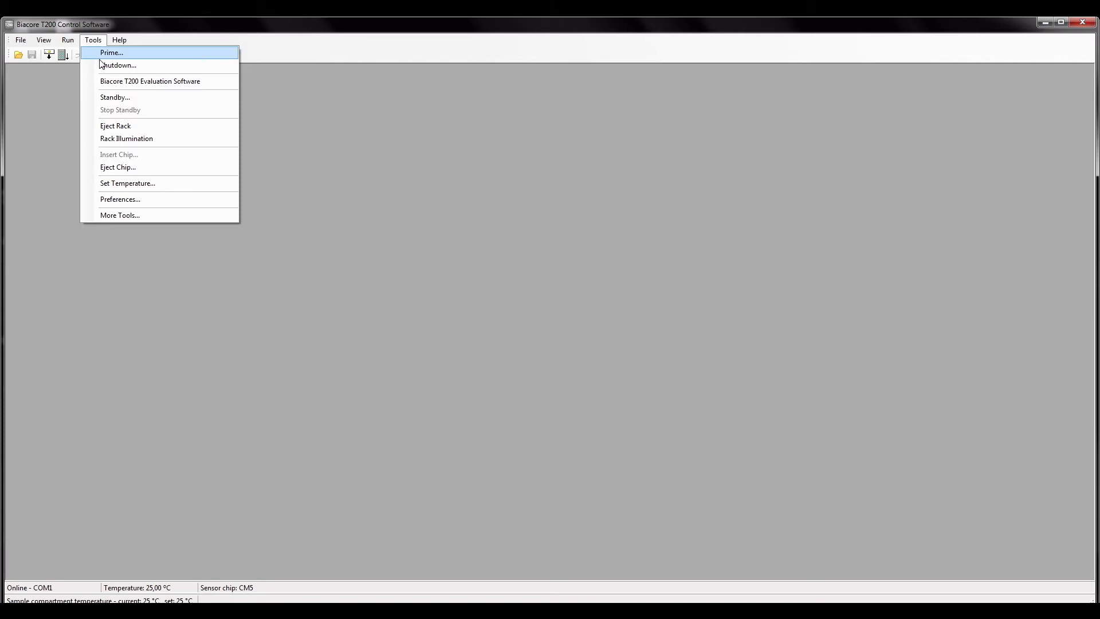
{"action": "mouse_move", "coordinate": [148, 216]}
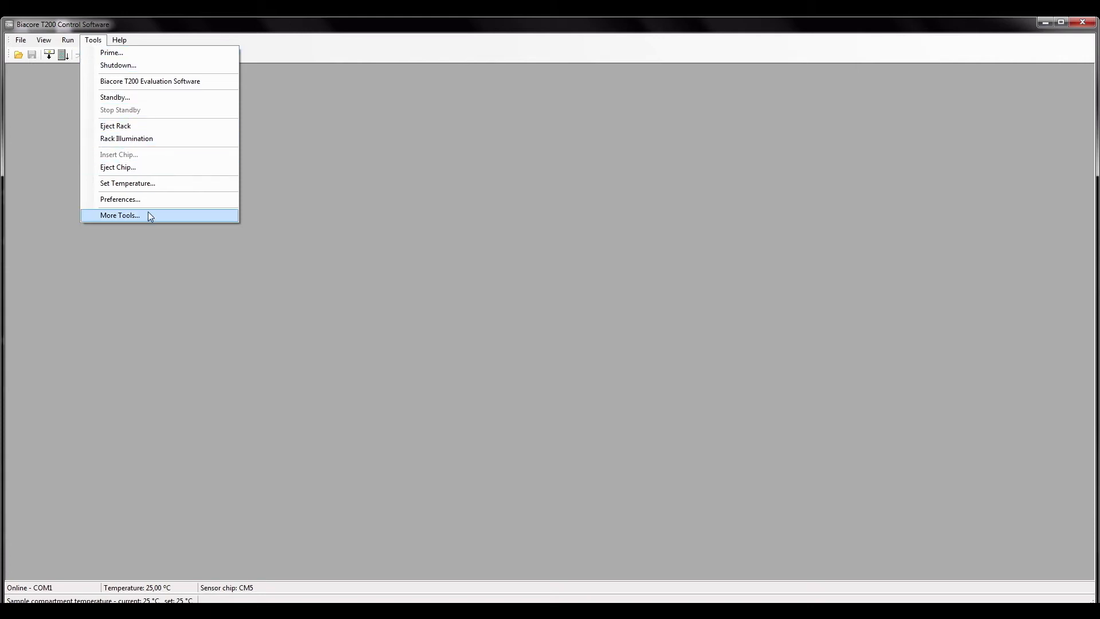
{"action": "left_click", "coordinate": [119, 216]}
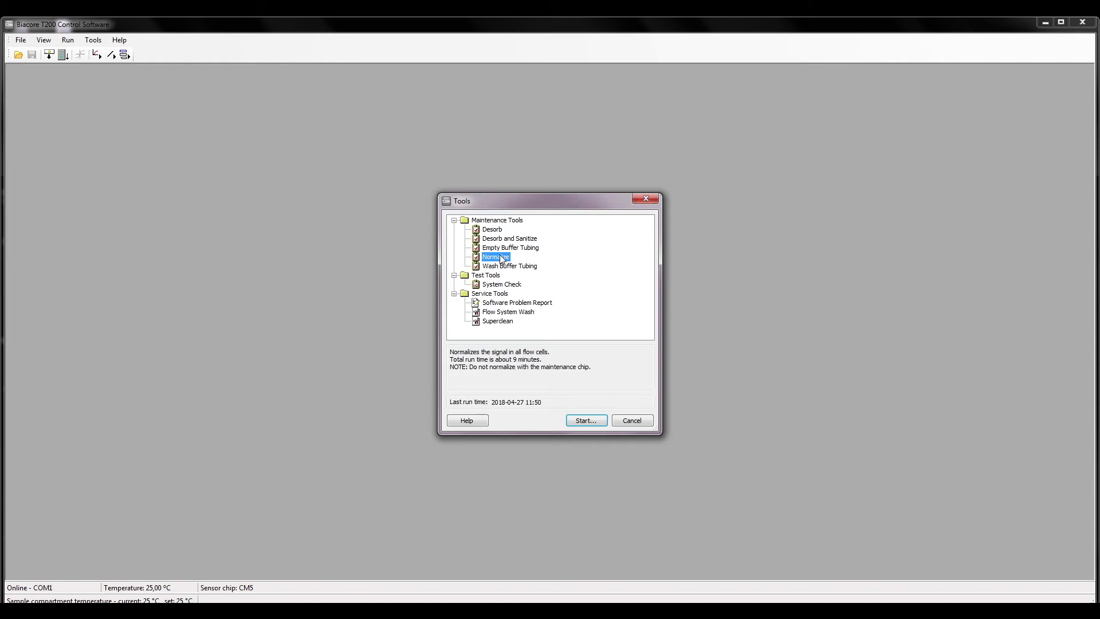
{"action": "left_click", "coordinate": [586, 419]}
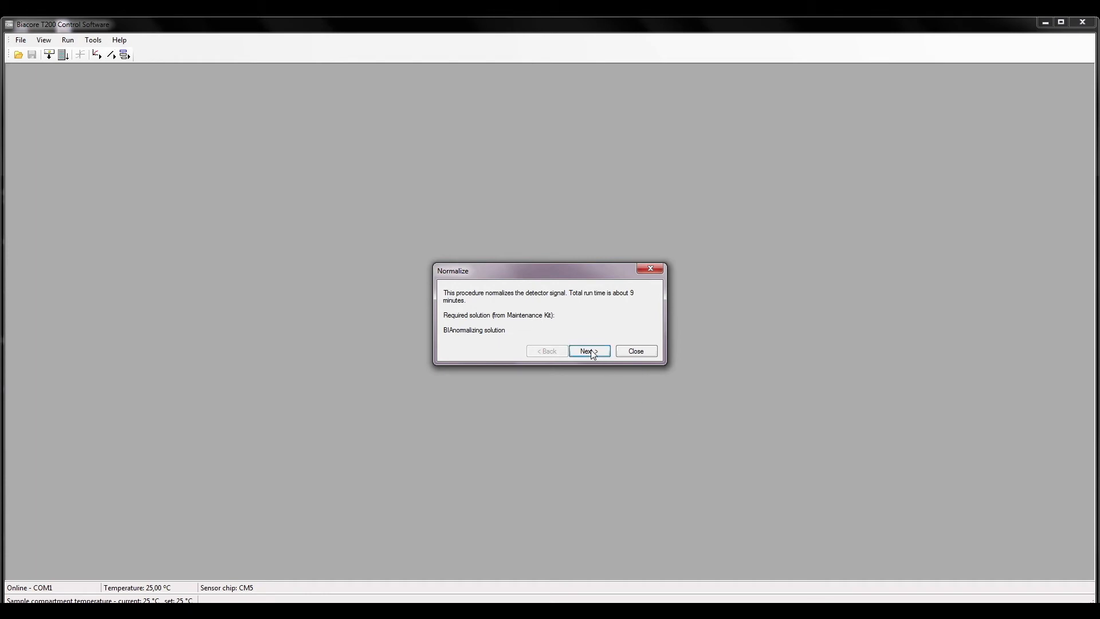
{"action": "left_click", "coordinate": [588, 350]}
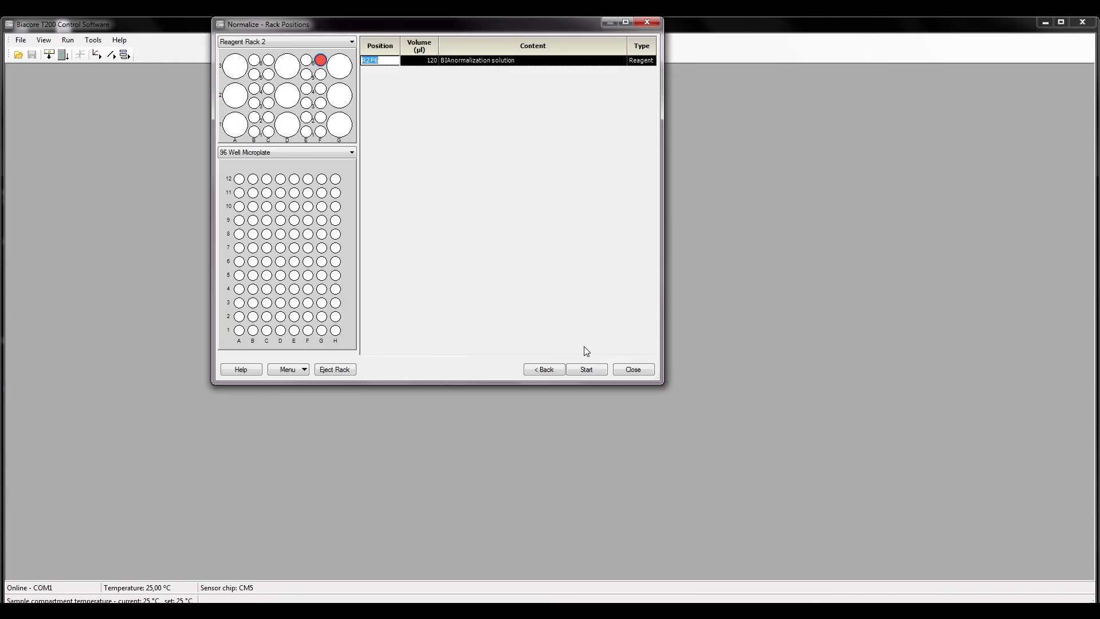
{"action": "mouse_move", "coordinate": [587, 370]}
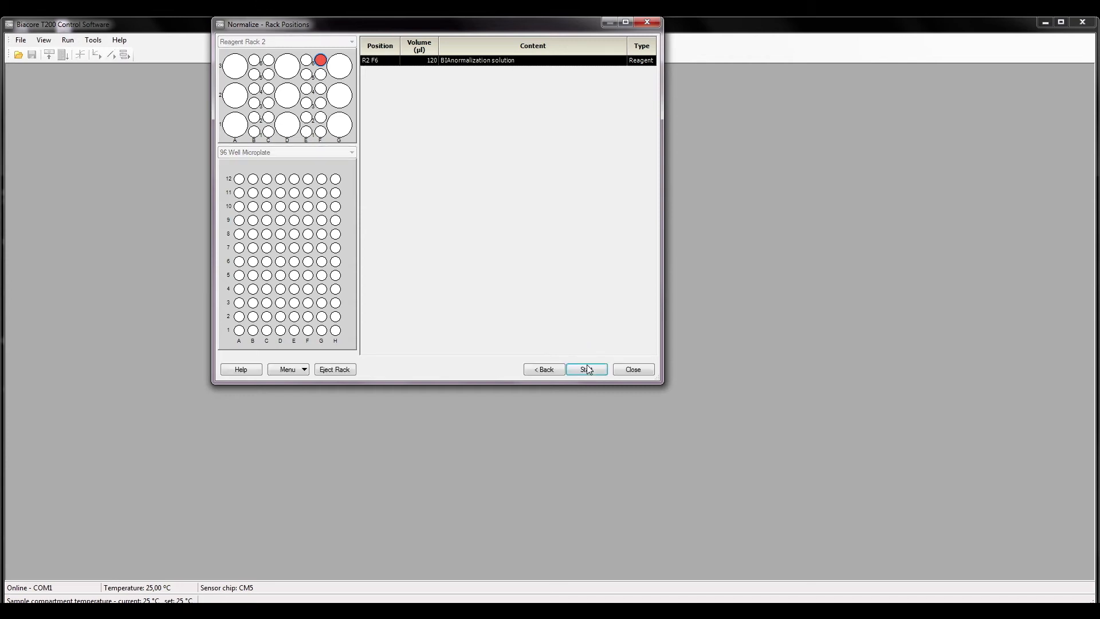
{"action": "left_click", "coordinate": [587, 369]}
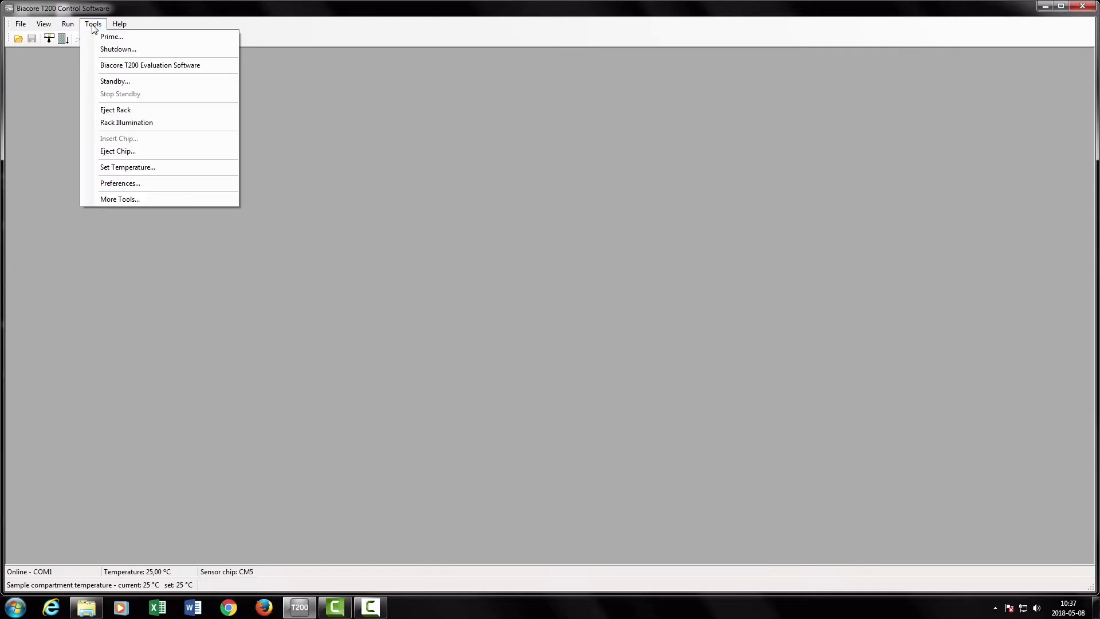
{"action": "mouse_move", "coordinate": [119, 199]}
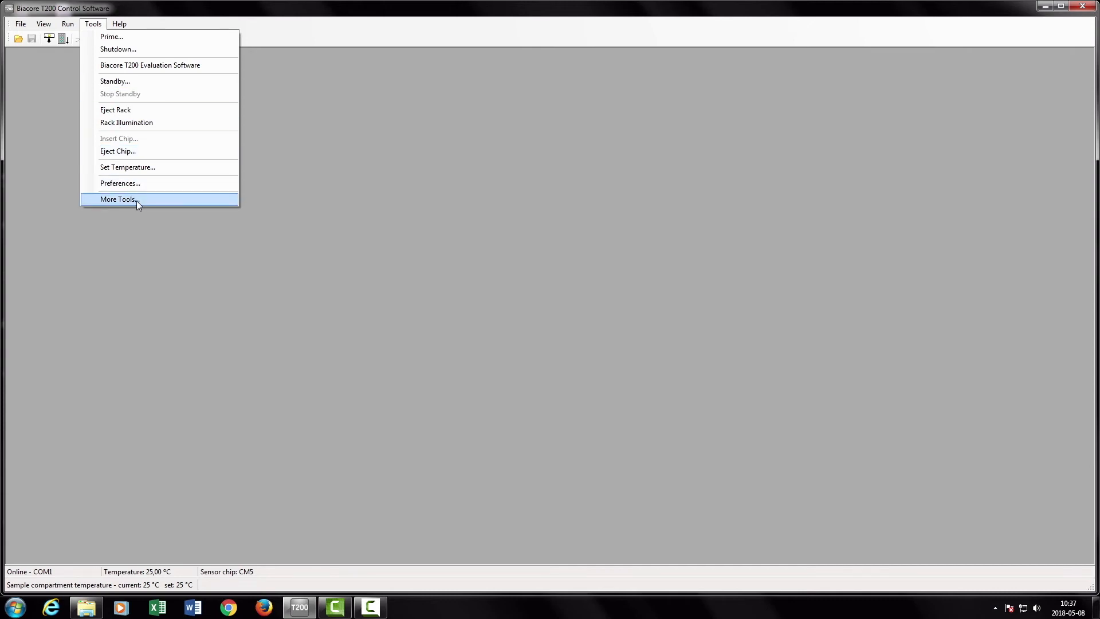
Launch Desorb from More Tools and advance to the reagent rack positions
{"action": "left_click", "coordinate": [118, 200]}
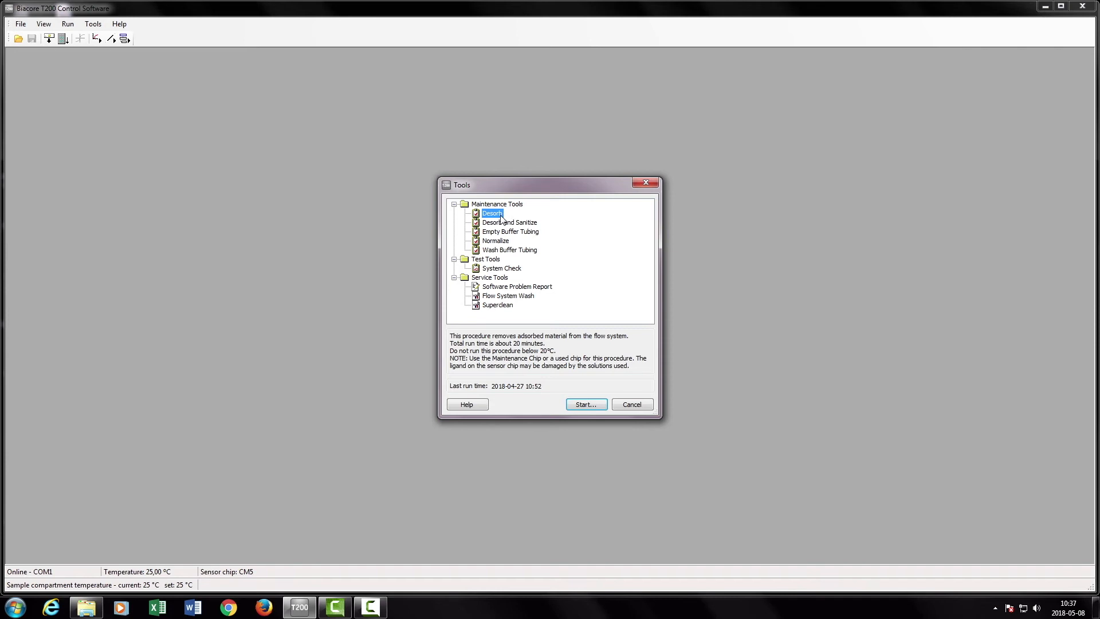
{"action": "left_click", "coordinate": [585, 404]}
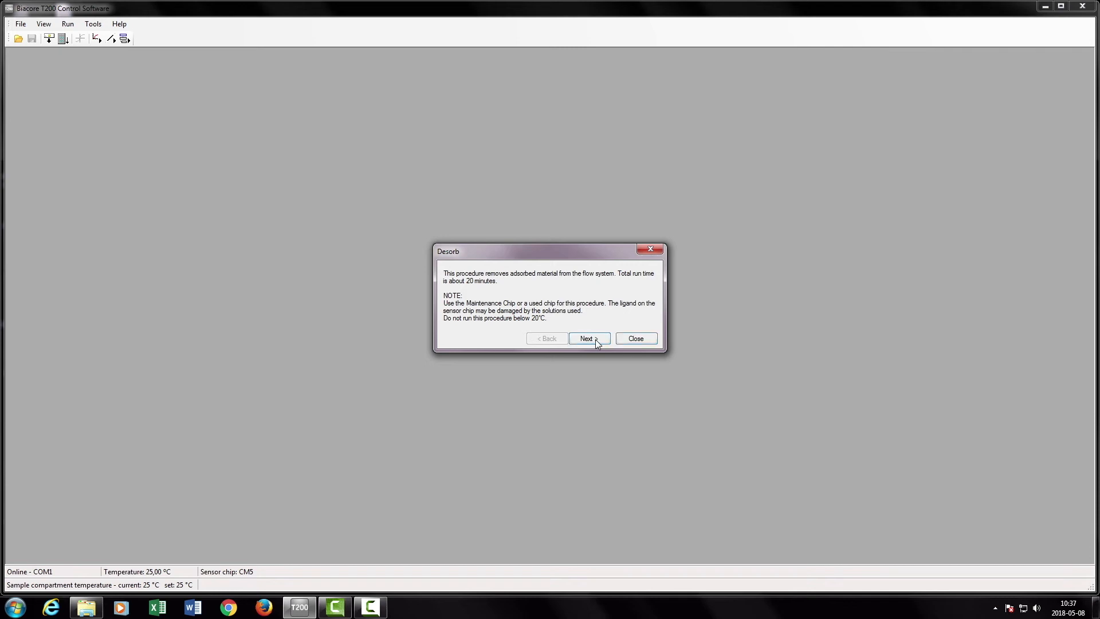
{"action": "left_click", "coordinate": [587, 338]}
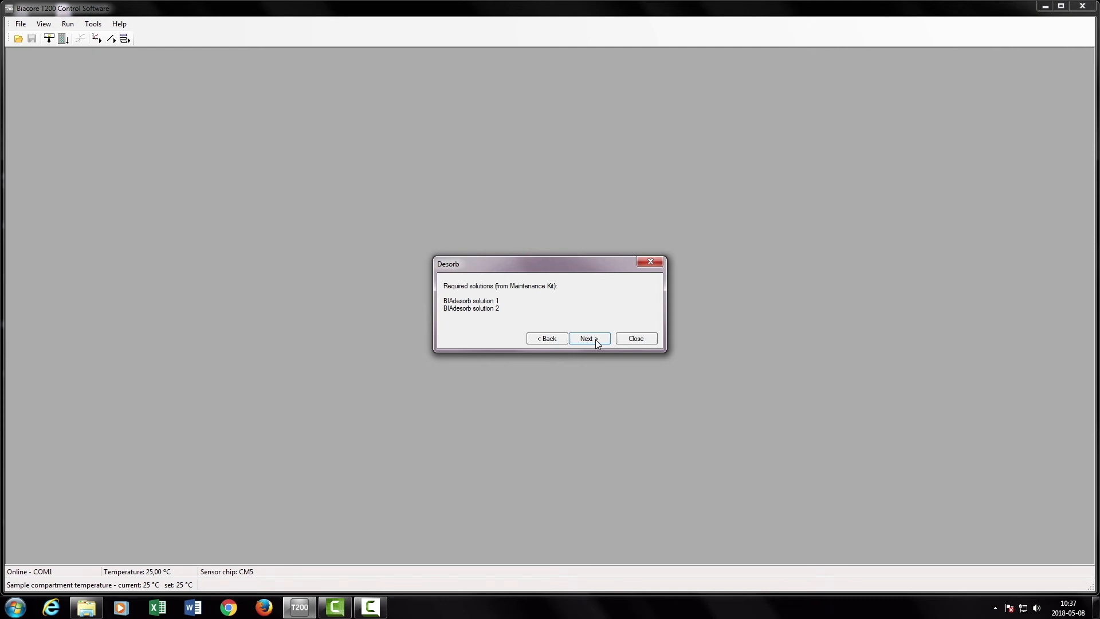
{"action": "left_click", "coordinate": [586, 338]}
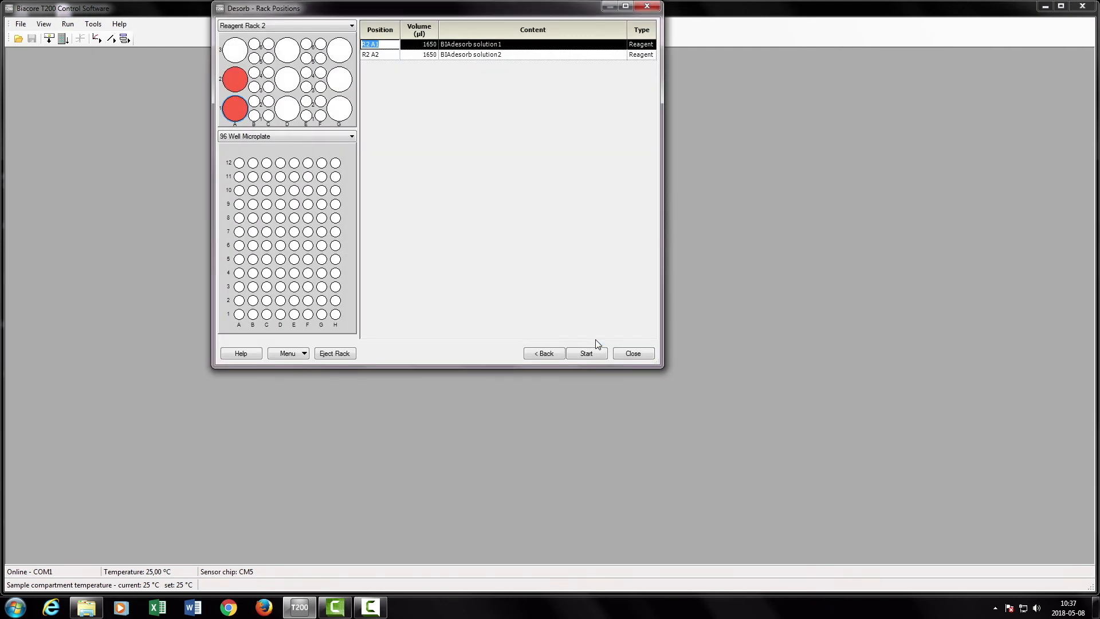
{"action": "mouse_move", "coordinate": [501, 348]}
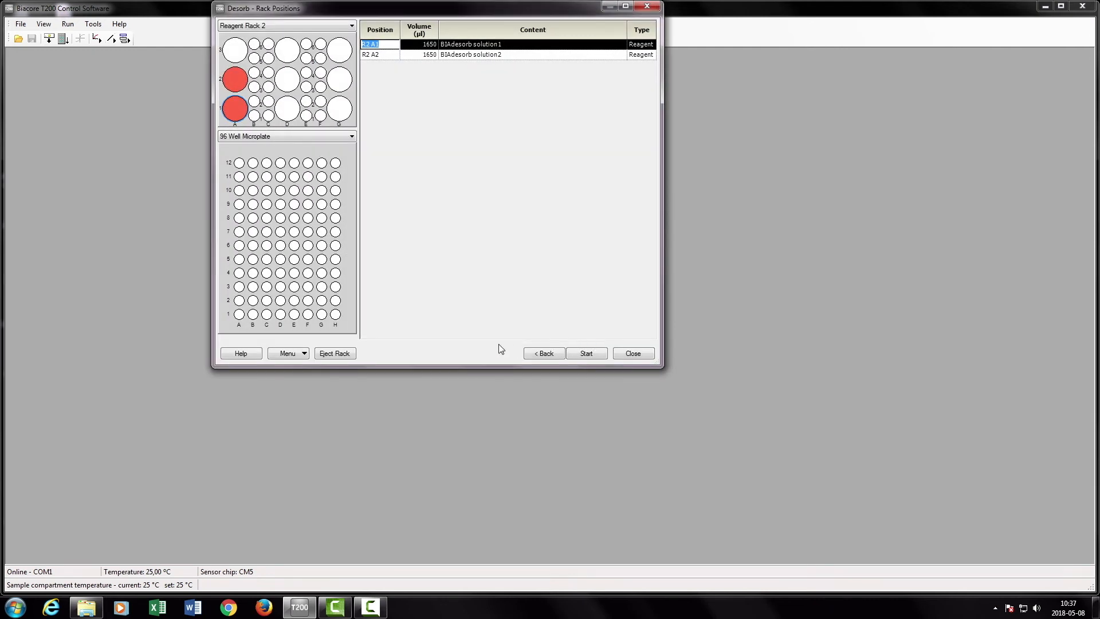
Eject and reinsert the rack with BIAdesorb solutions 1 and 2 at R2 A1 and A2, then start Desorb
{"action": "left_click", "coordinate": [334, 353]}
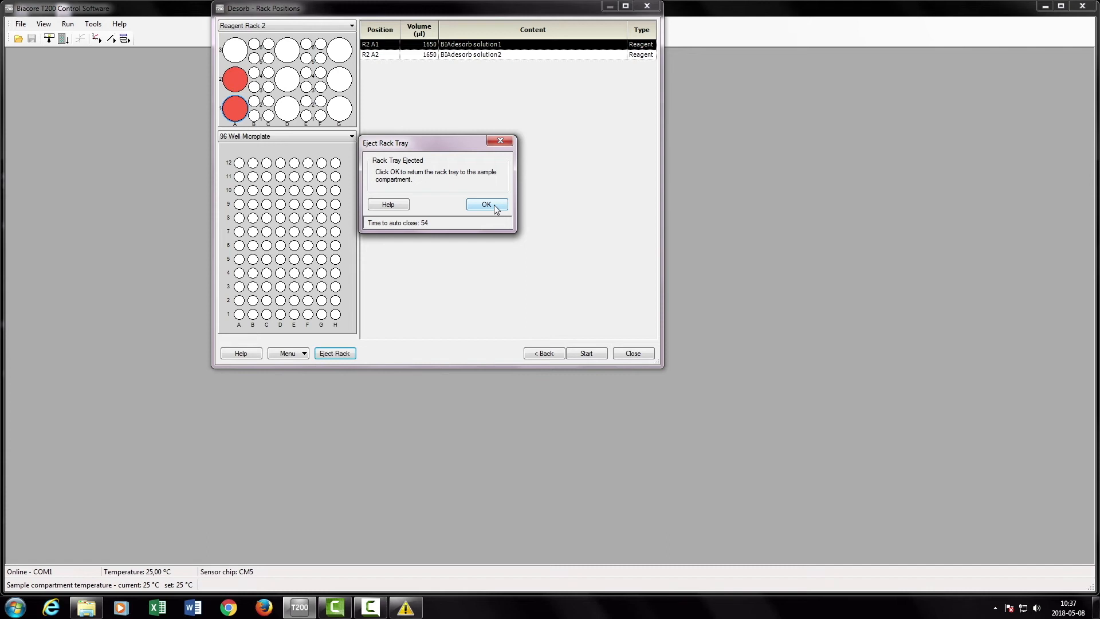
{"action": "left_click", "coordinate": [486, 204]}
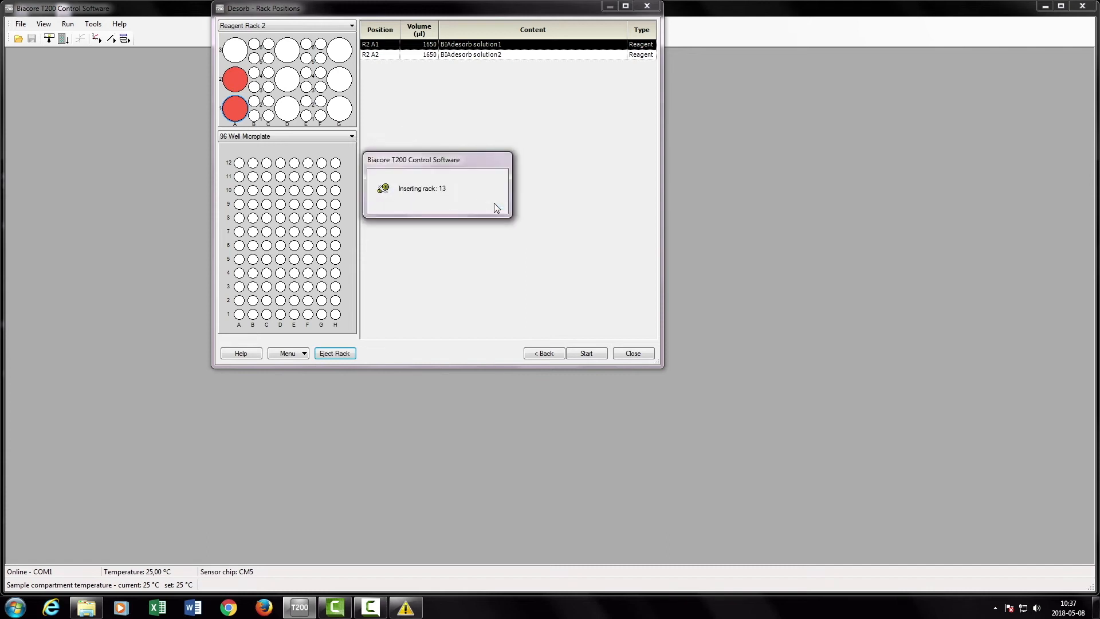
{"action": "left_click", "coordinate": [585, 352]}
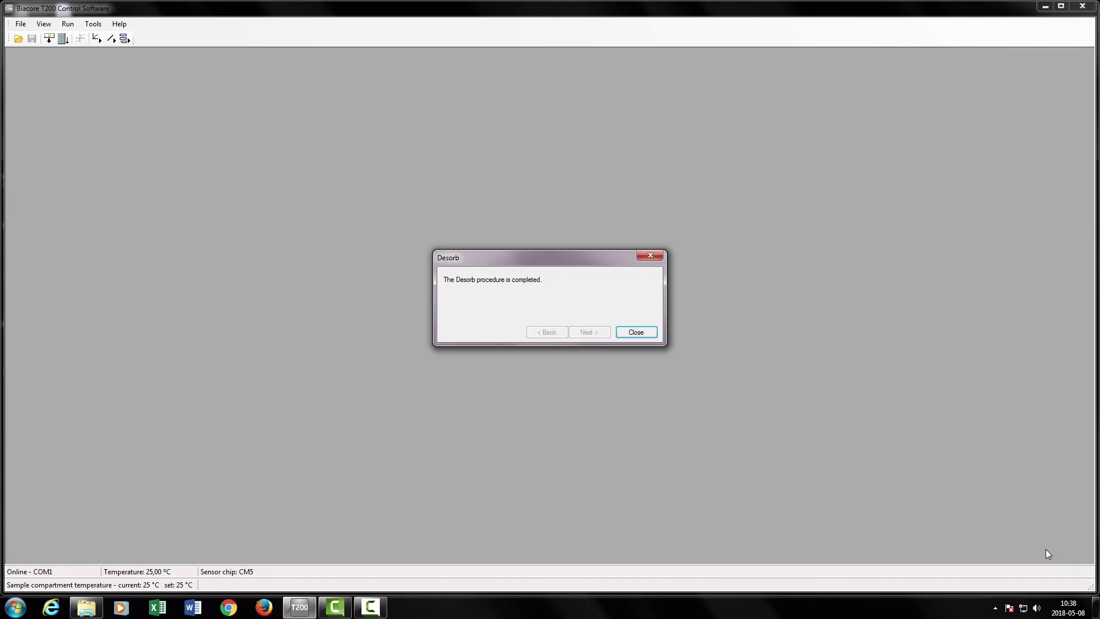
{"action": "mouse_move", "coordinate": [977, 479]}
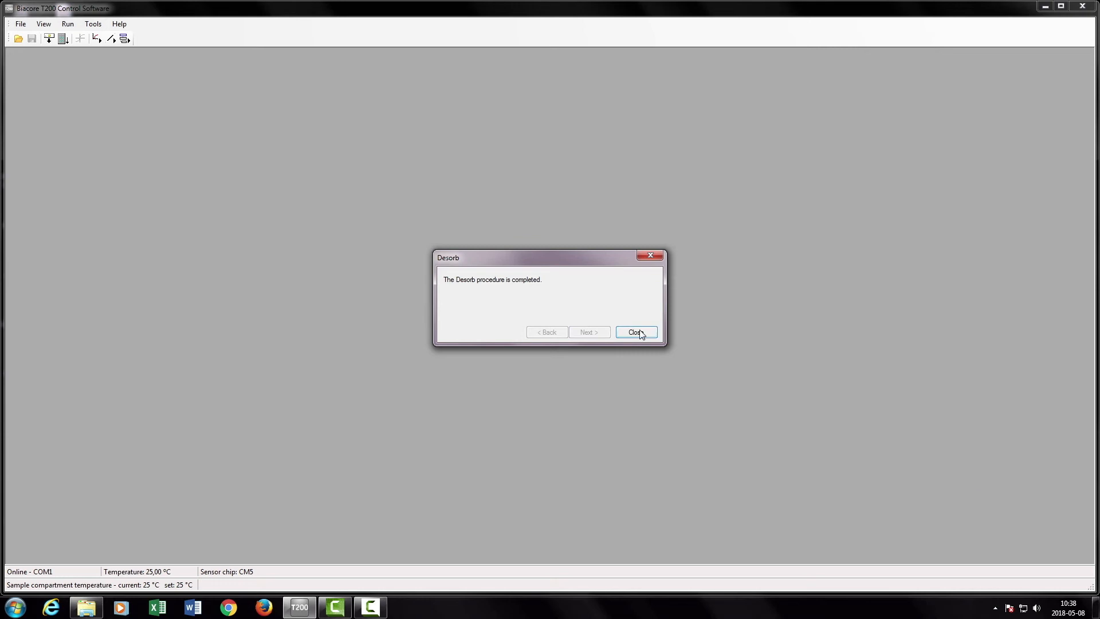
Dismiss the Desorb completed notice and bring up the Tools menu
{"action": "left_click", "coordinate": [634, 331]}
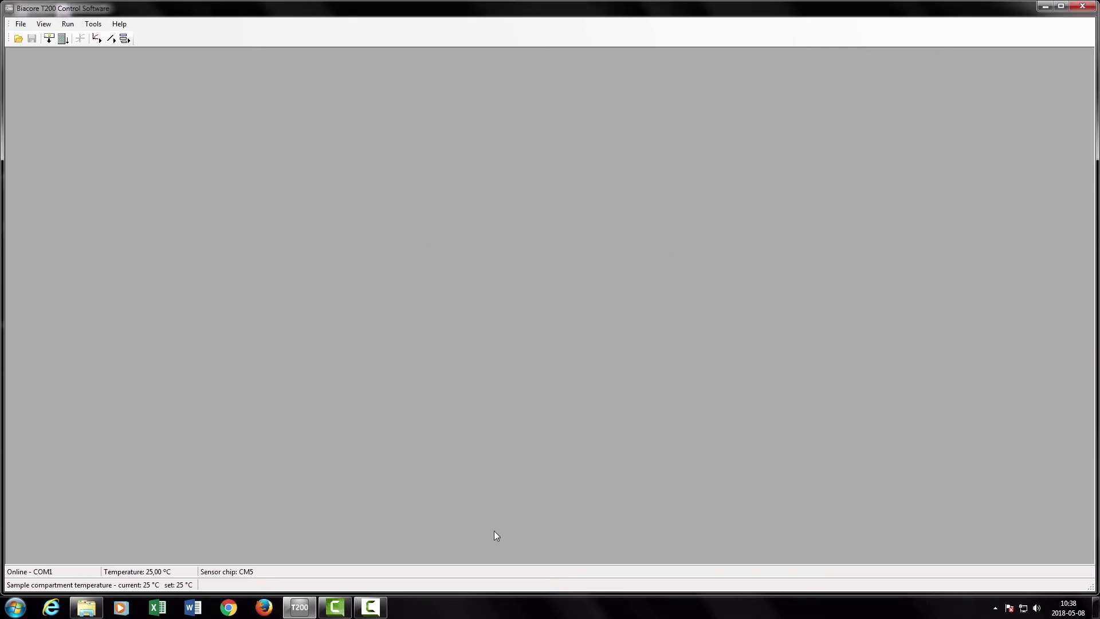
{"action": "left_click", "coordinate": [93, 23]}
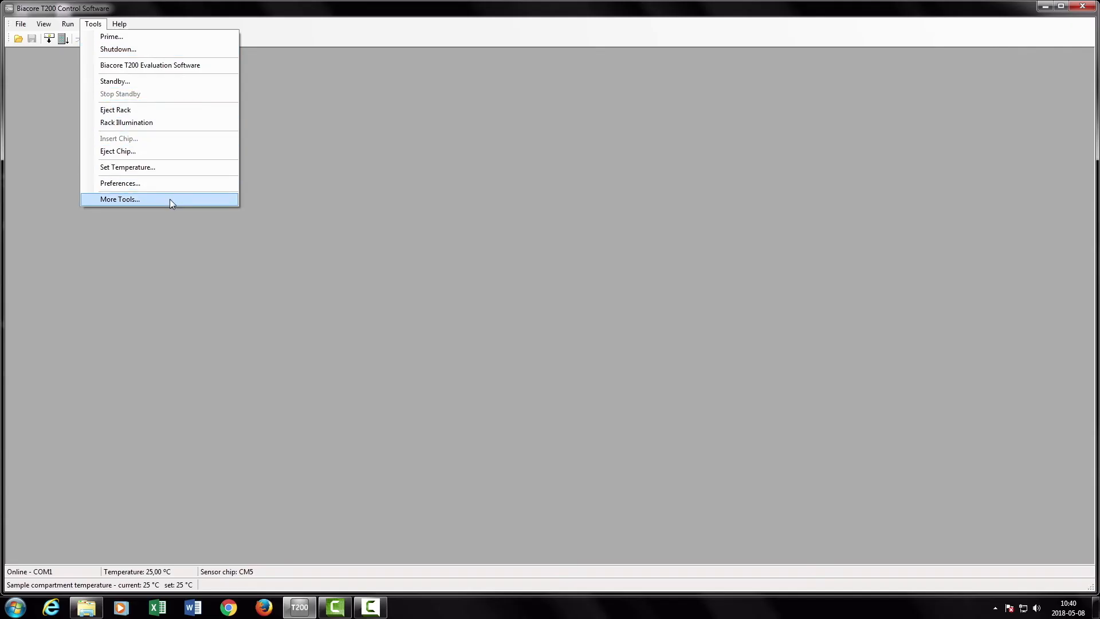
Launch Desorb and Sanitize from More Tools and pass the introduction and solutions list
{"action": "left_click", "coordinate": [119, 199]}
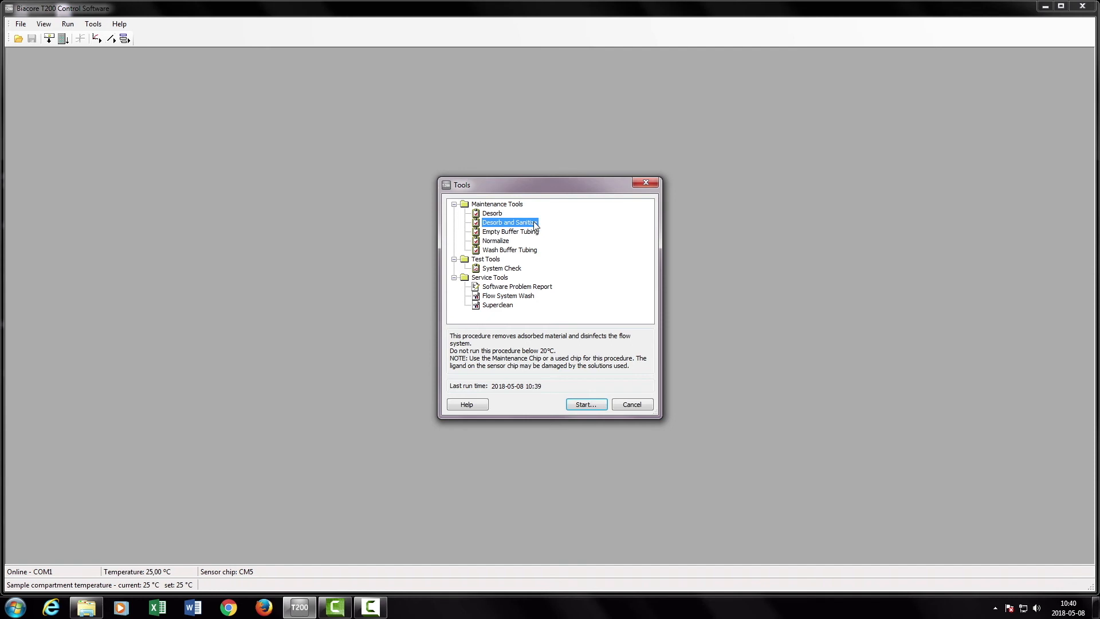
{"action": "left_click", "coordinate": [585, 403]}
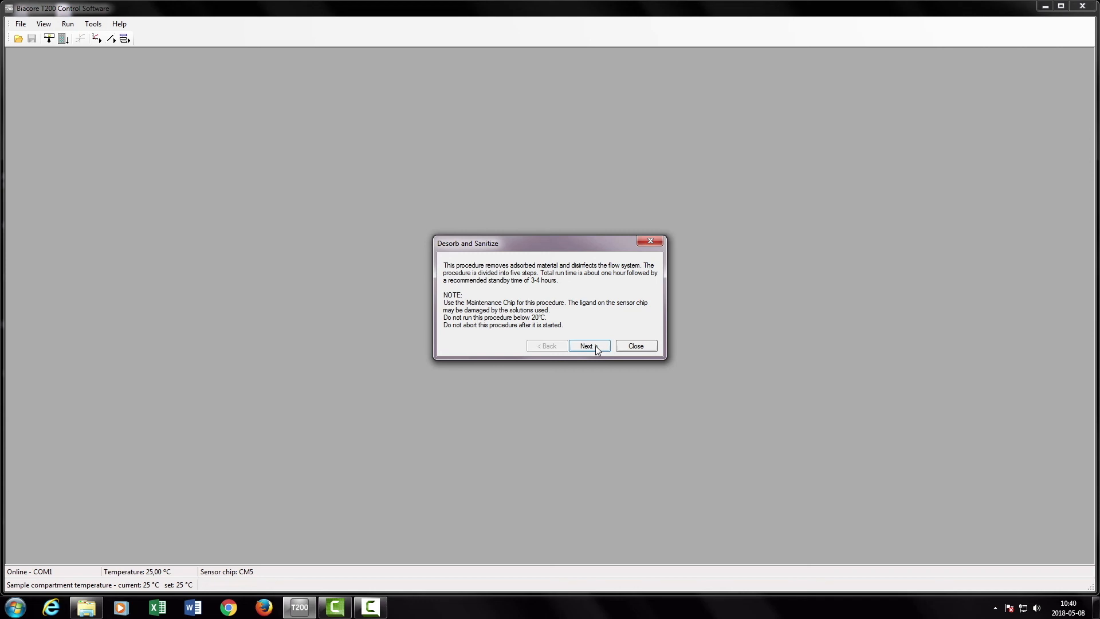
{"action": "left_click", "coordinate": [588, 344]}
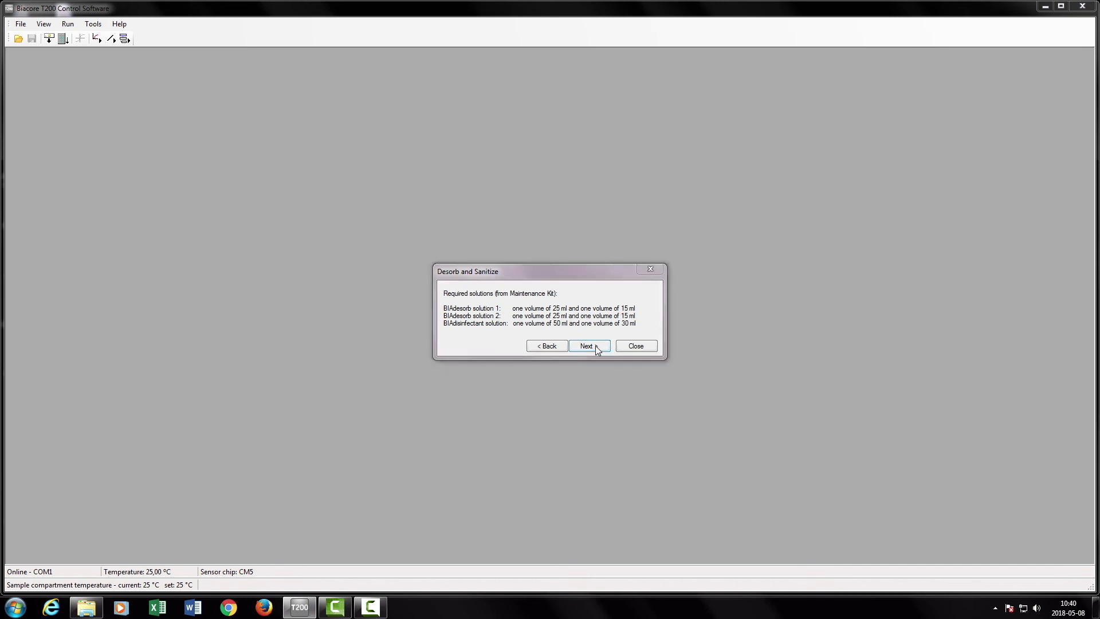
{"action": "left_click", "coordinate": [586, 346]}
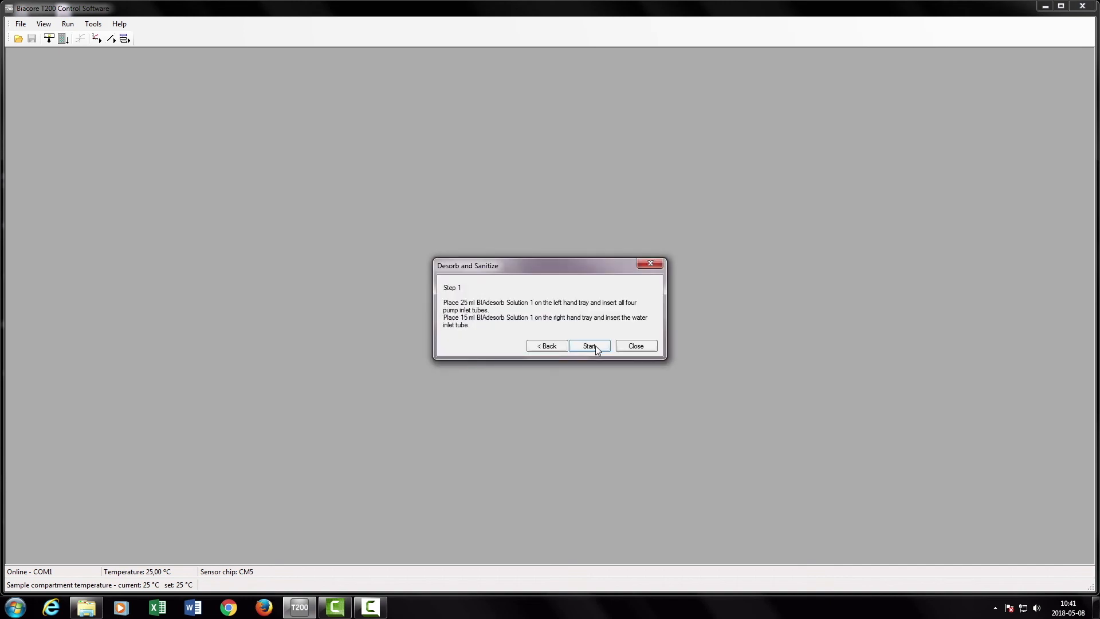
Run step 1 with BIAdesorb solution 1, then start step 2 with BIAdesorb solution 2
{"action": "left_click", "coordinate": [589, 345]}
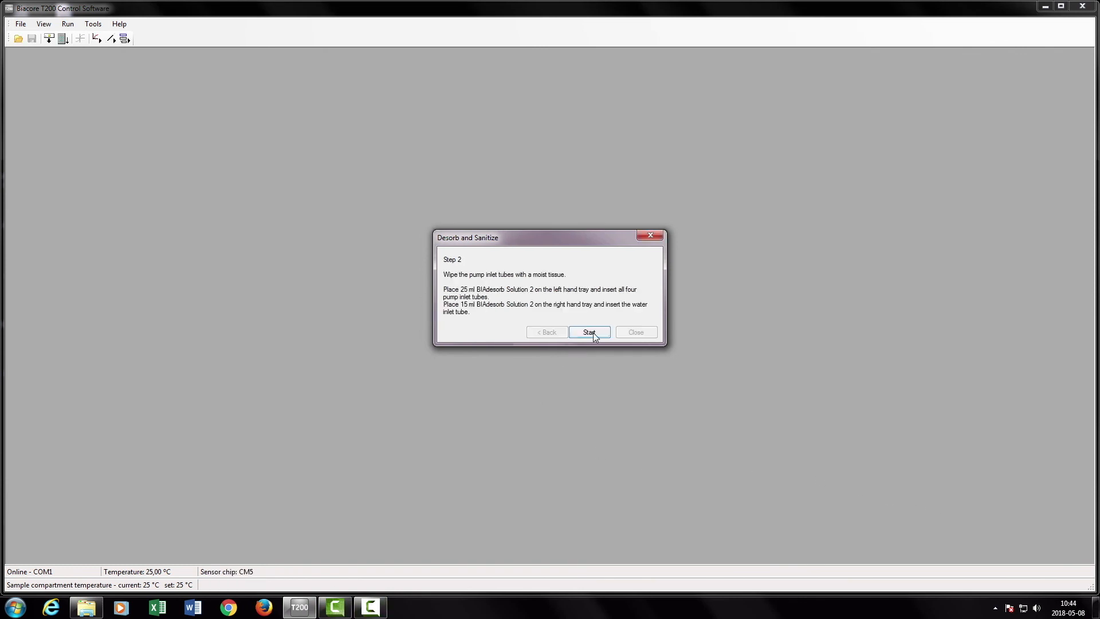
{"action": "left_click", "coordinate": [589, 332]}
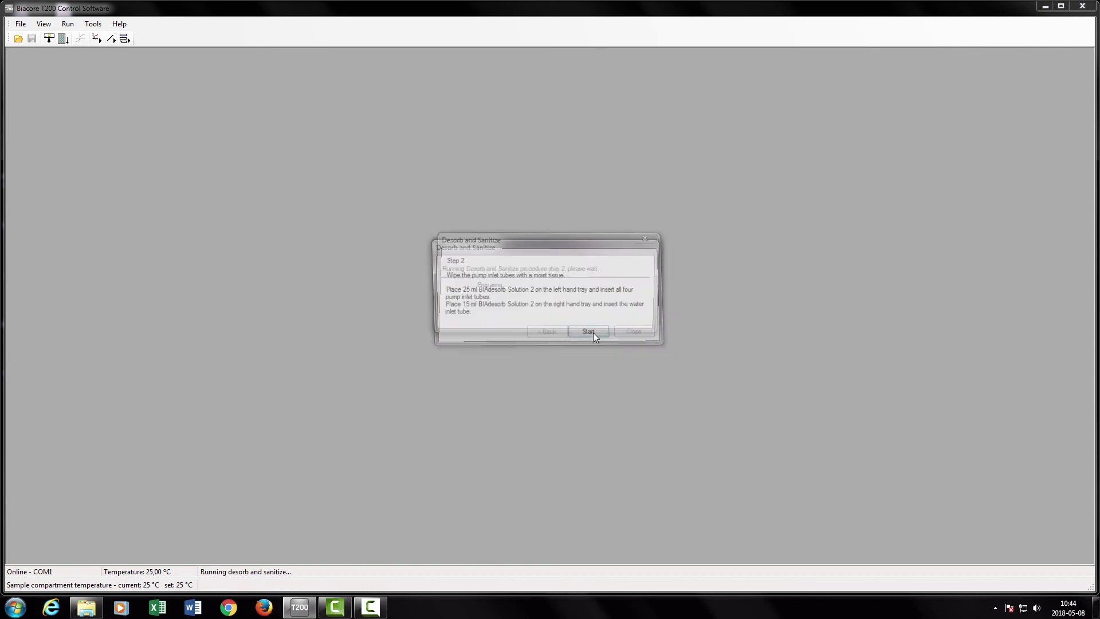